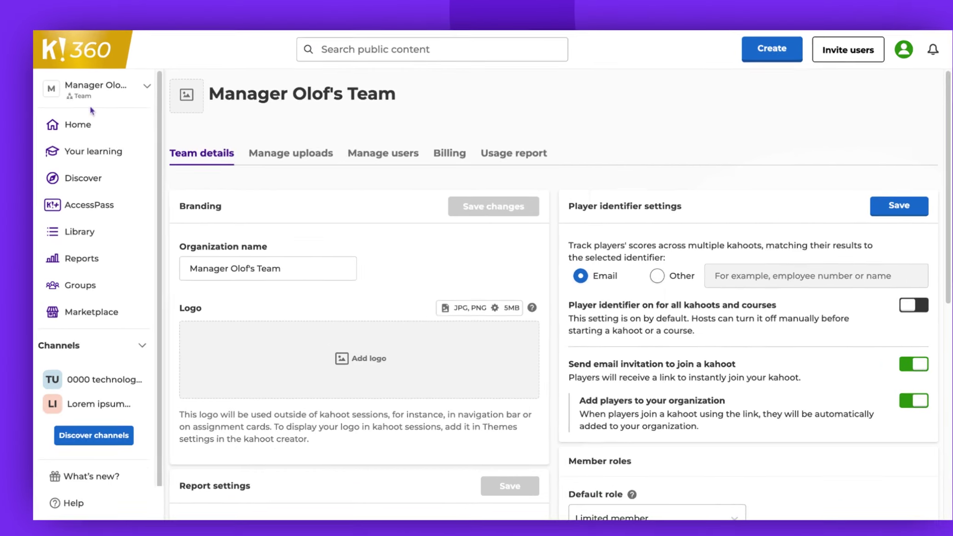
Go to the team settings through the account options menu
left_click(95, 89)
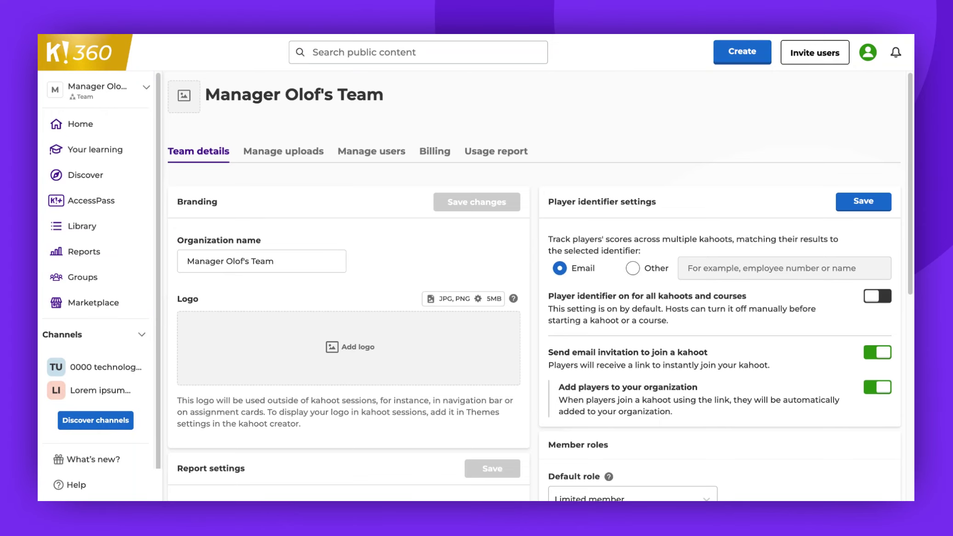
left_click(867, 51)
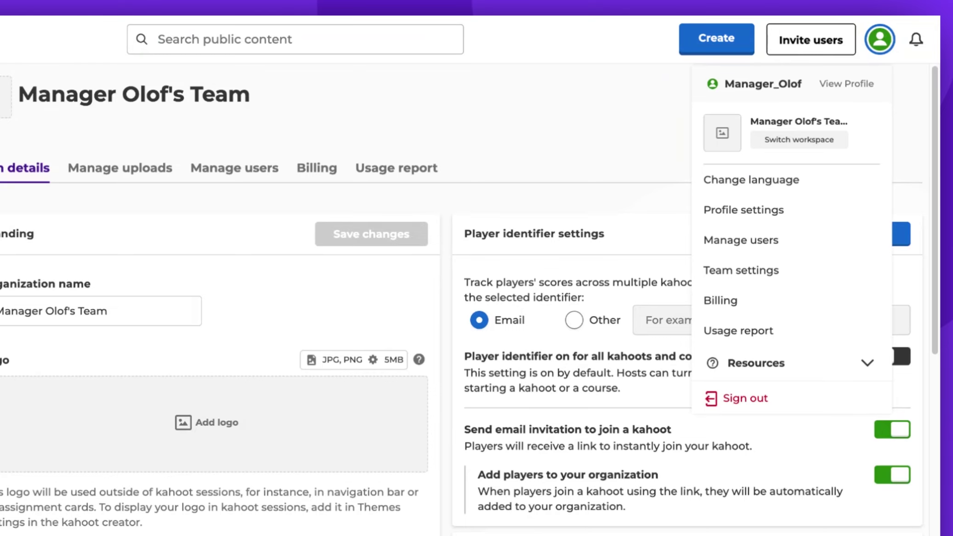
left_click(879, 40)
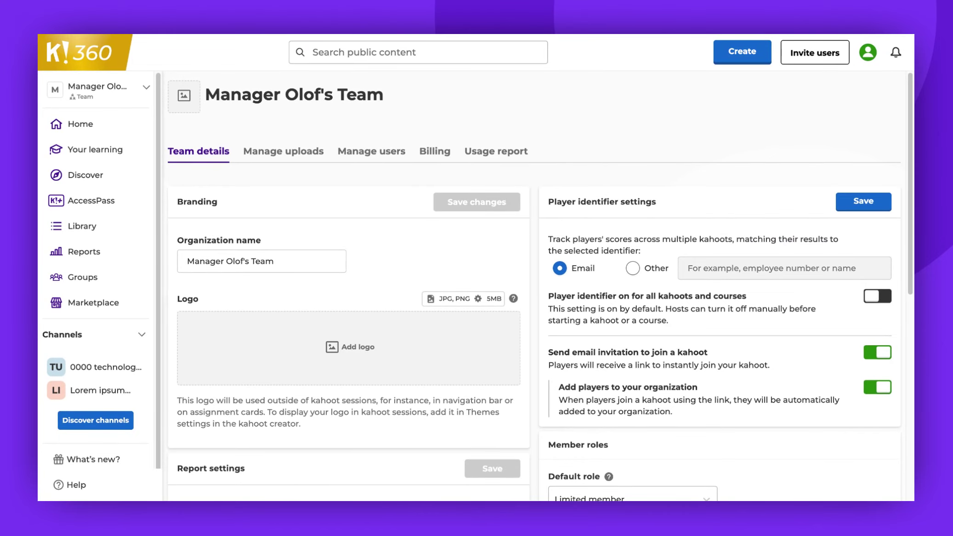
Rename the organization to 'Olof's Great Team', cancelling the logo upload to leave it empty
scroll("down", 3)
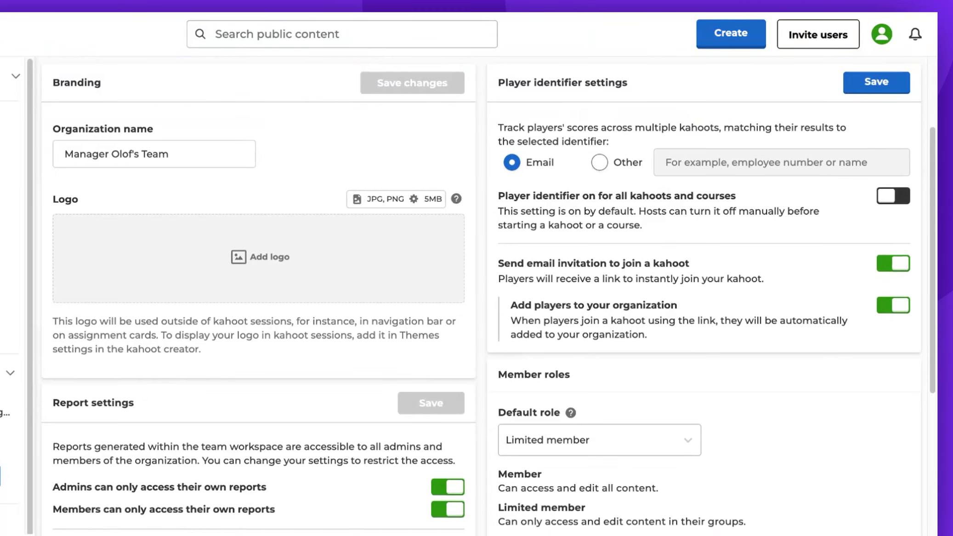
type("Olof's Great Team")
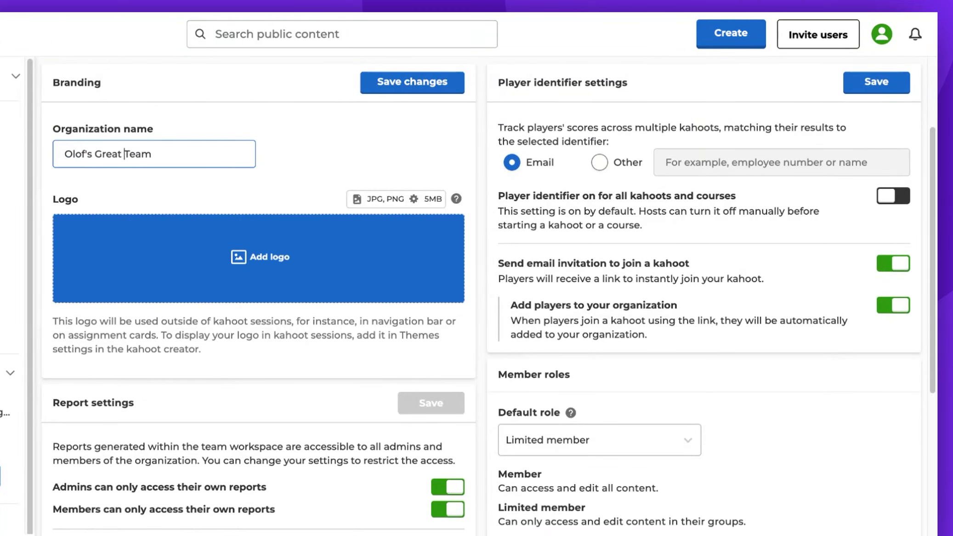
left_click(260, 256)
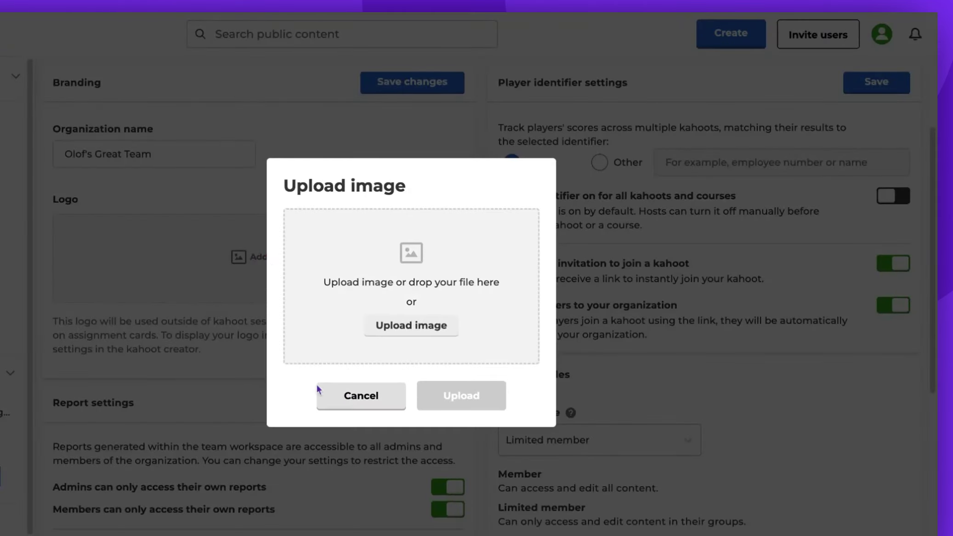
left_click(360, 396)
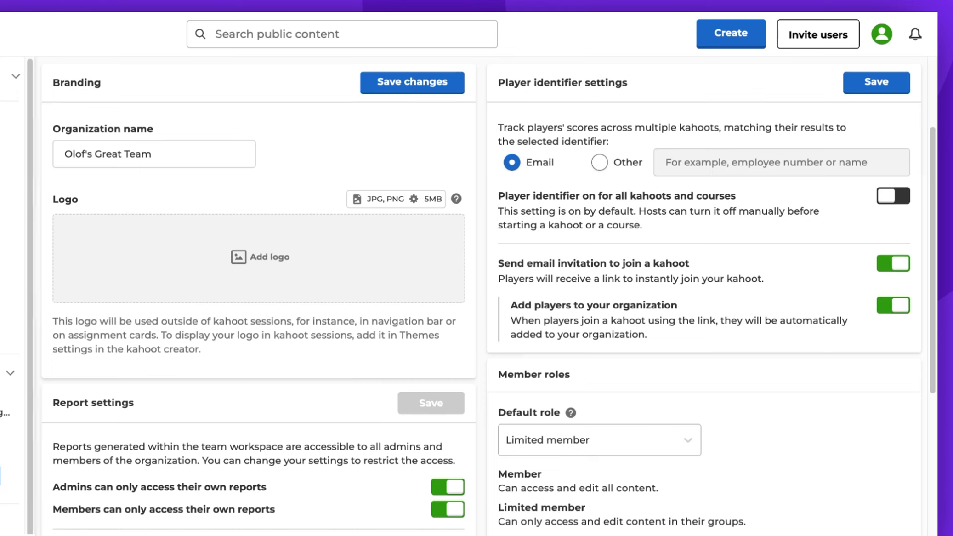
Save the Branding section so 'Olof's Great Team' becomes the stored name
left_click(411, 81)
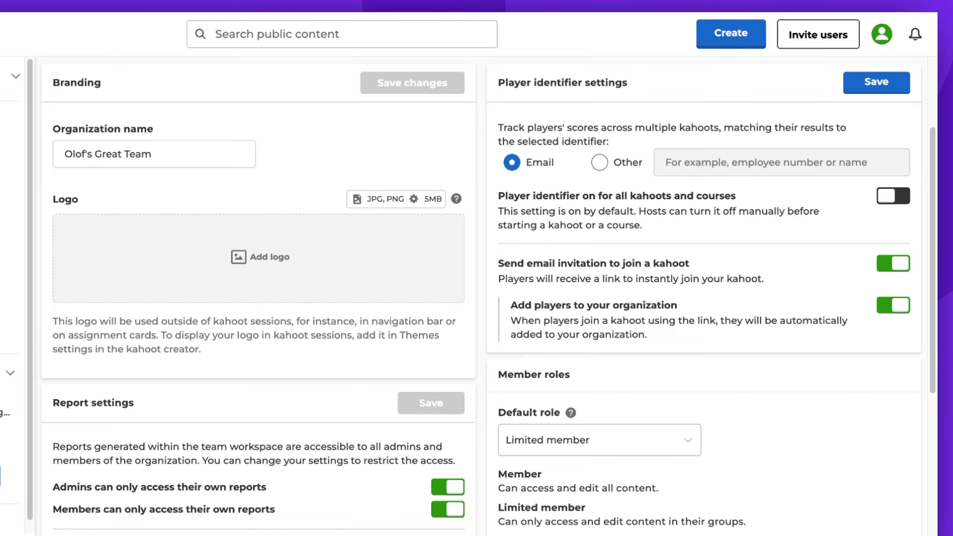
Turn off both own-report restrictions, save report settings, and set the default role to Member
scroll("down", 3)
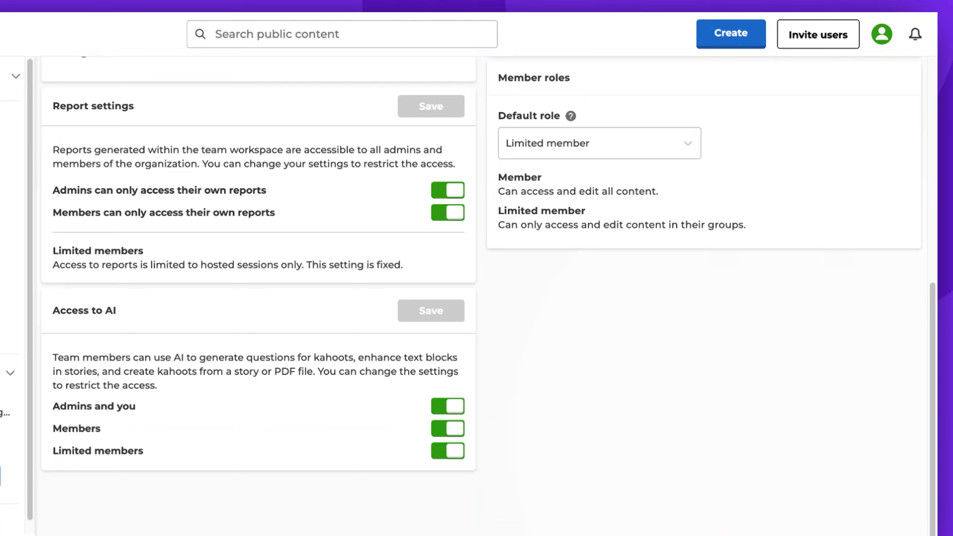
left_click(448, 212)
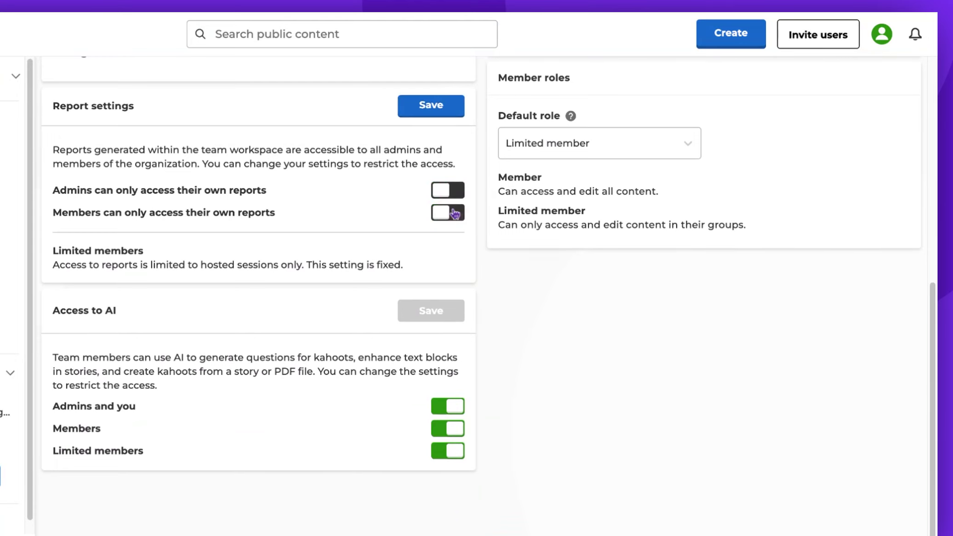
left_click(447, 212)
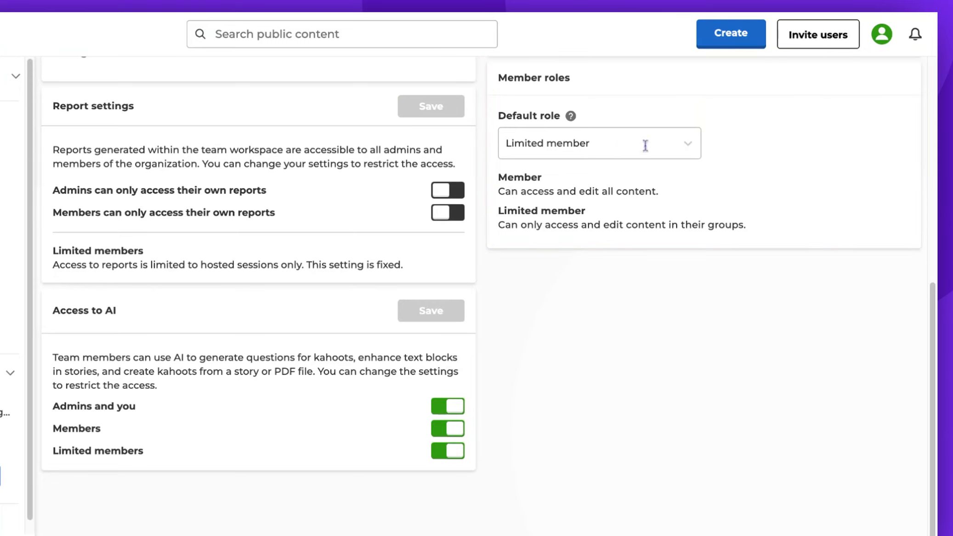
left_click(598, 143)
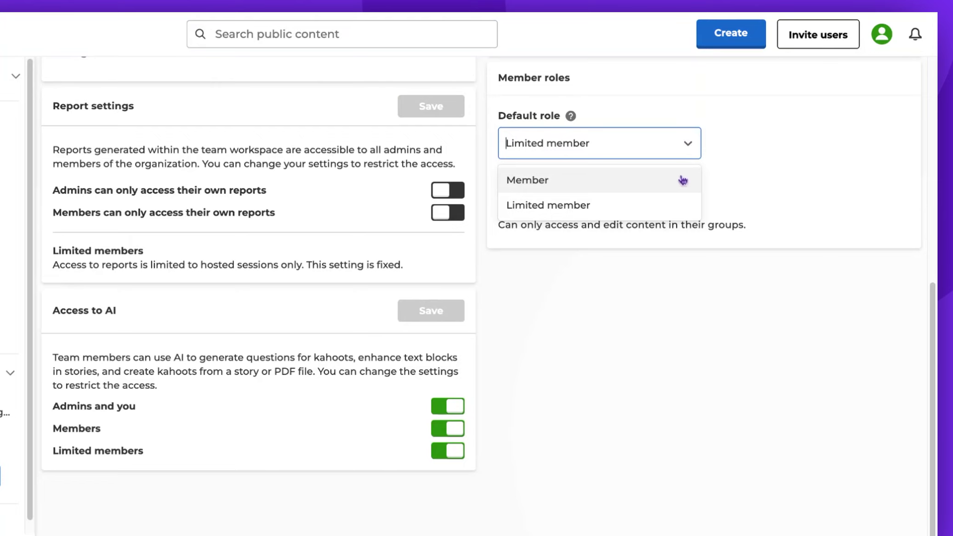
left_click(528, 180)
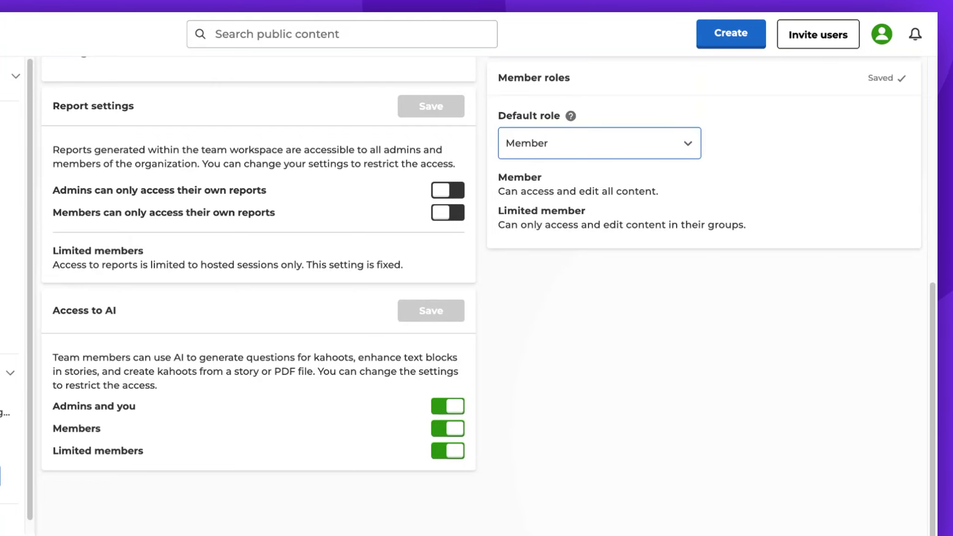